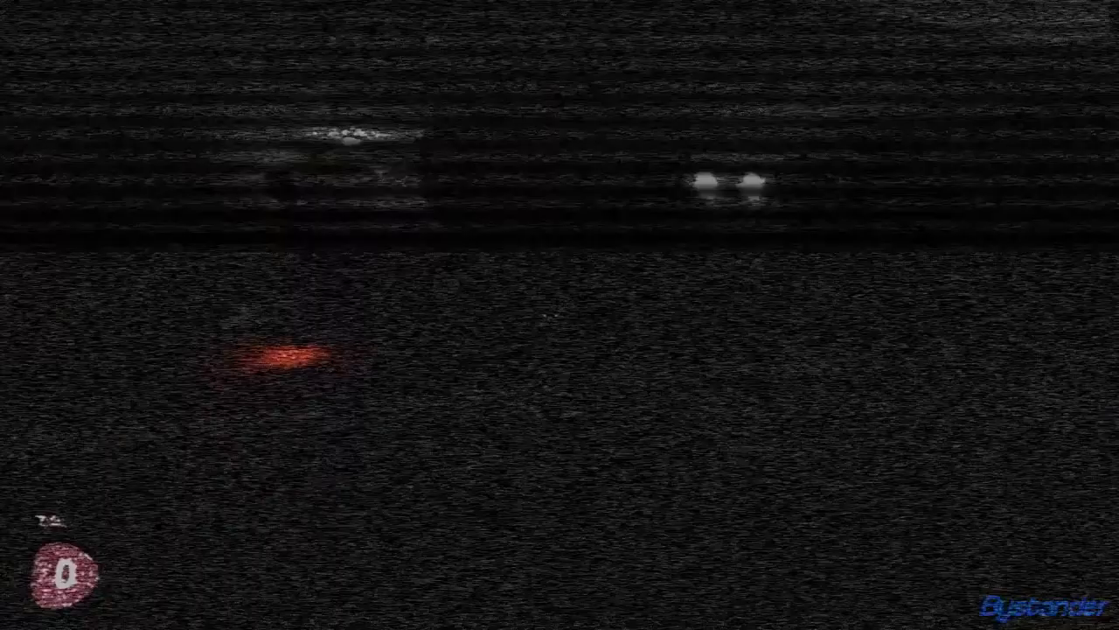
# - Wait through the static intro until spawning as a Bystander near a doorway
pyautogui.press('shift+tab')
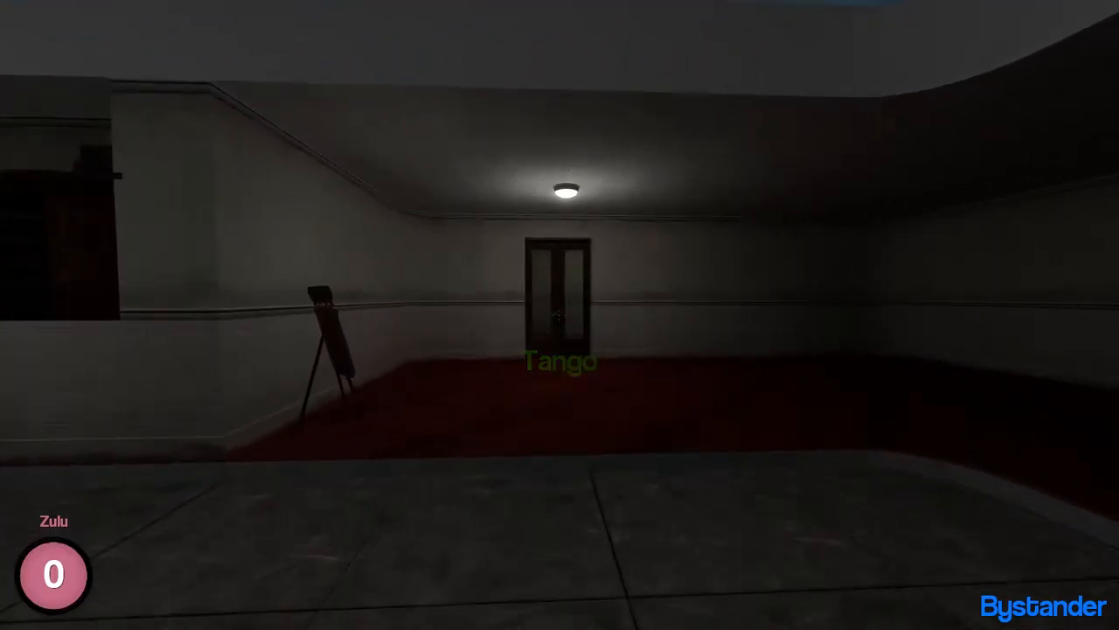
pyautogui.moveTo(560, 315)
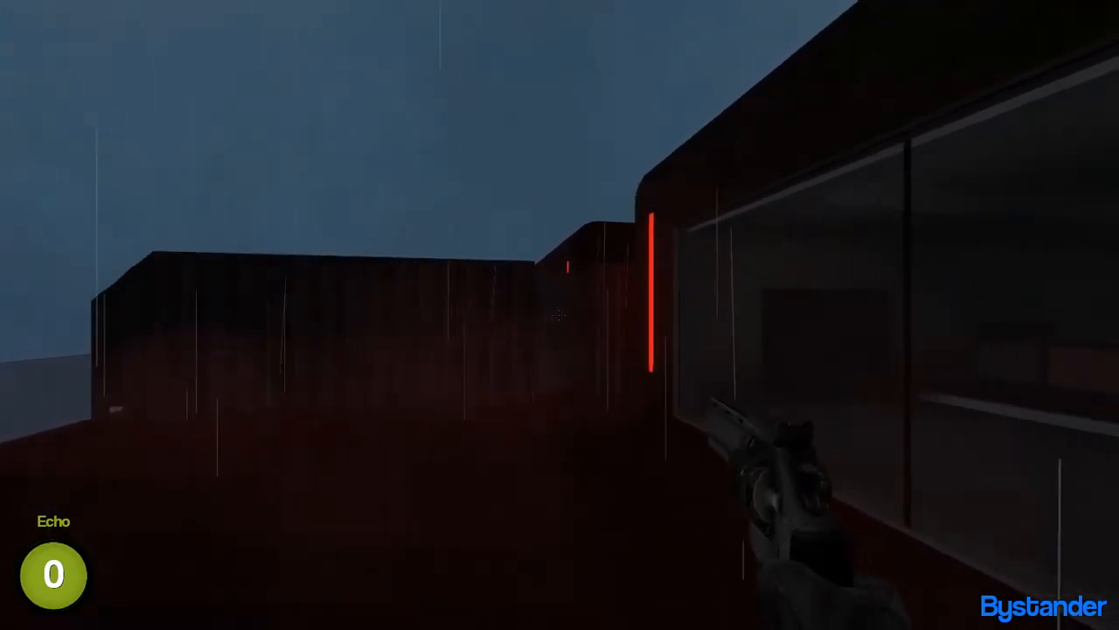
pyautogui.moveTo(560, 315)
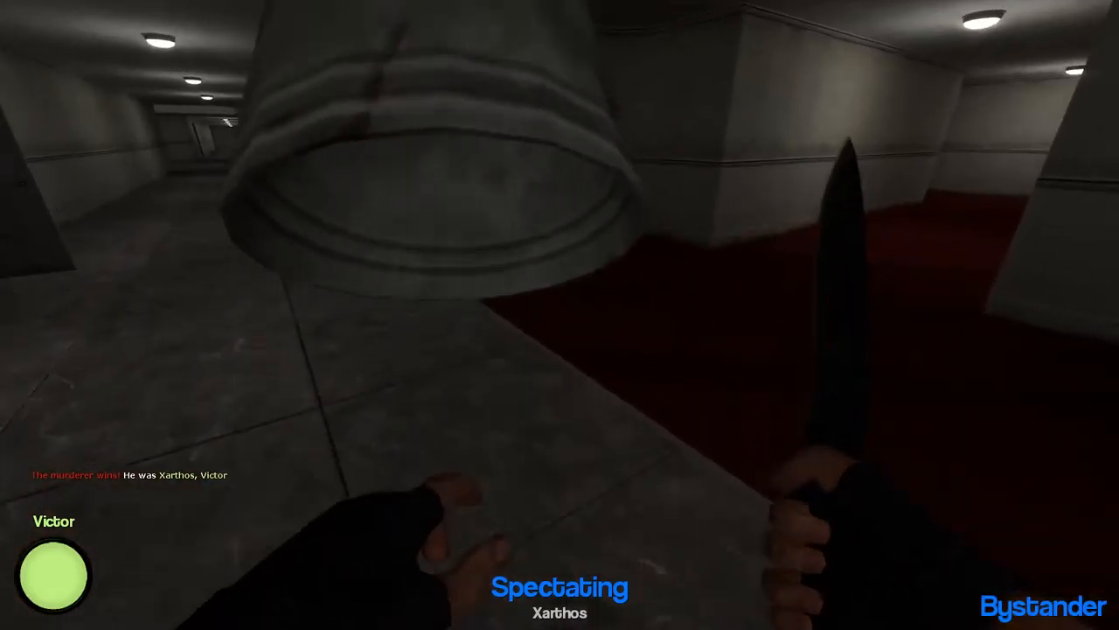
# - After 'The murderer wins!', show the scoreboard of players and scores
pyautogui.press('tab')
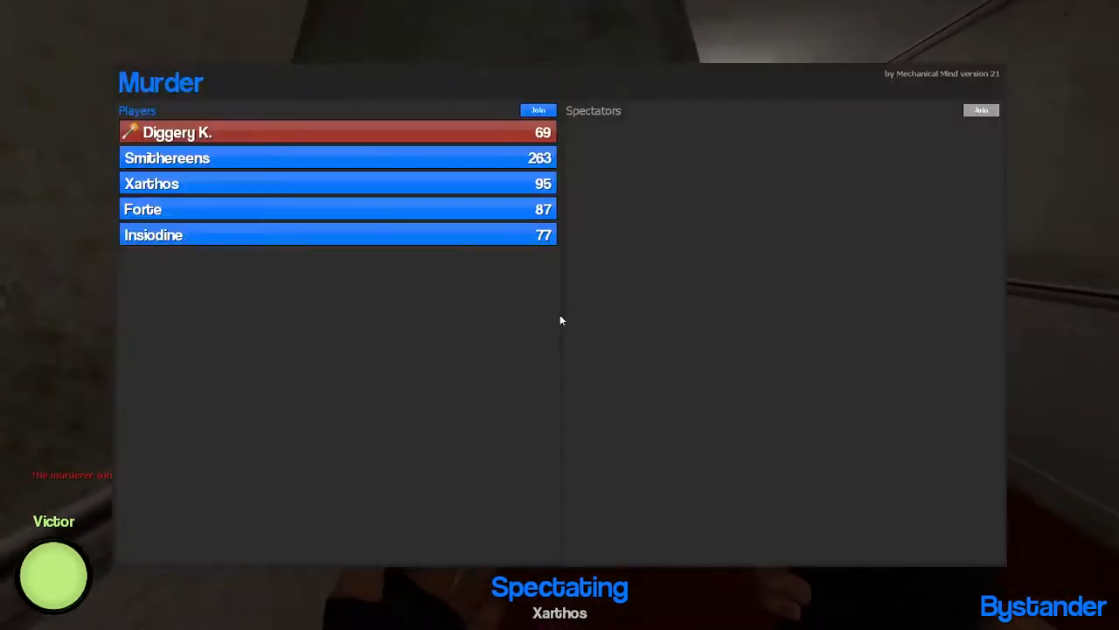